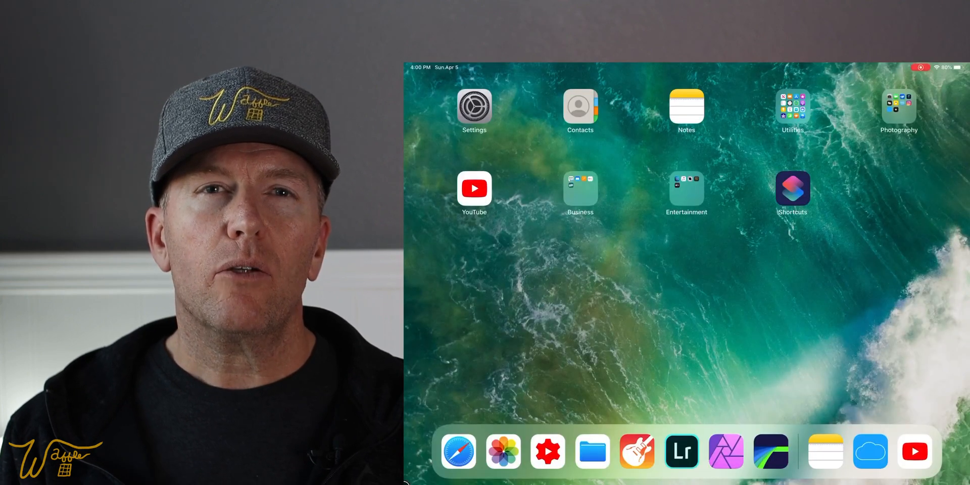
# Step: Expand the Mac OS X v1.1.0 firmware entry on the EOS M6 Mark II support page and agree to its terms
pyautogui.click(459, 452)
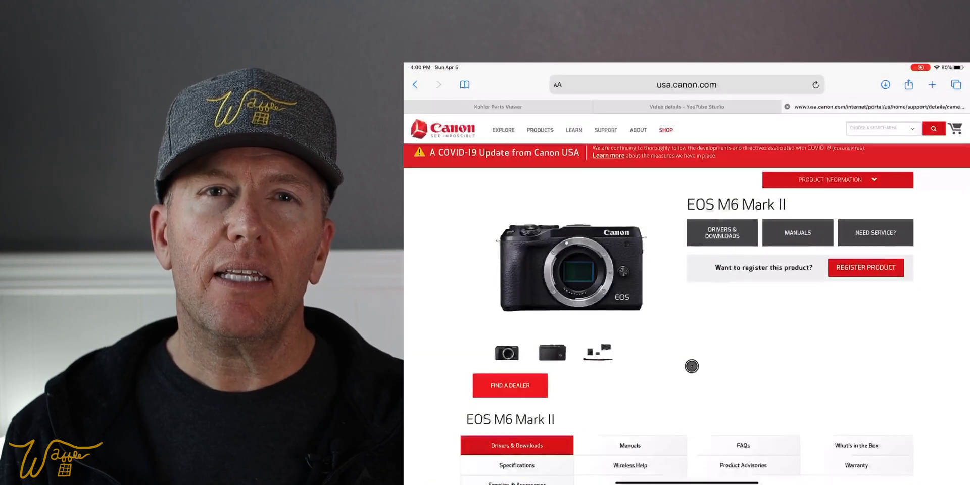
pyautogui.scroll(-3)
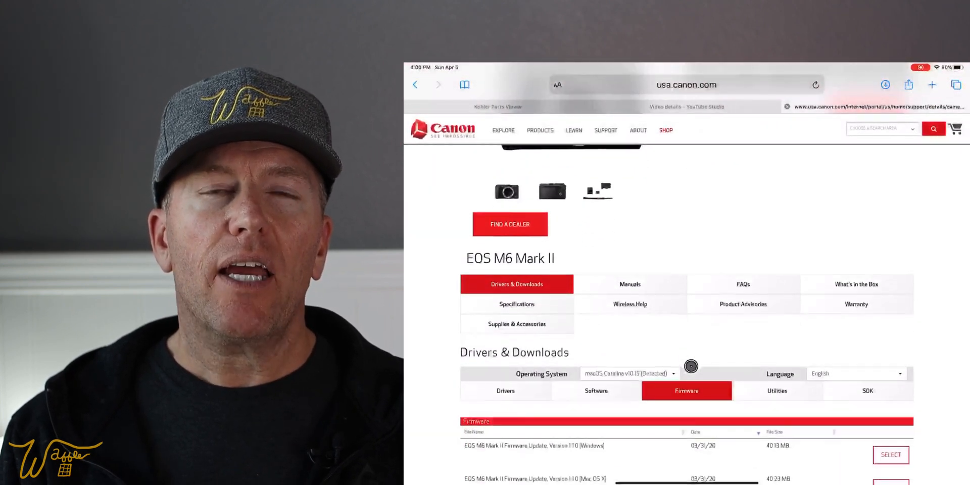
pyautogui.scroll(-3)
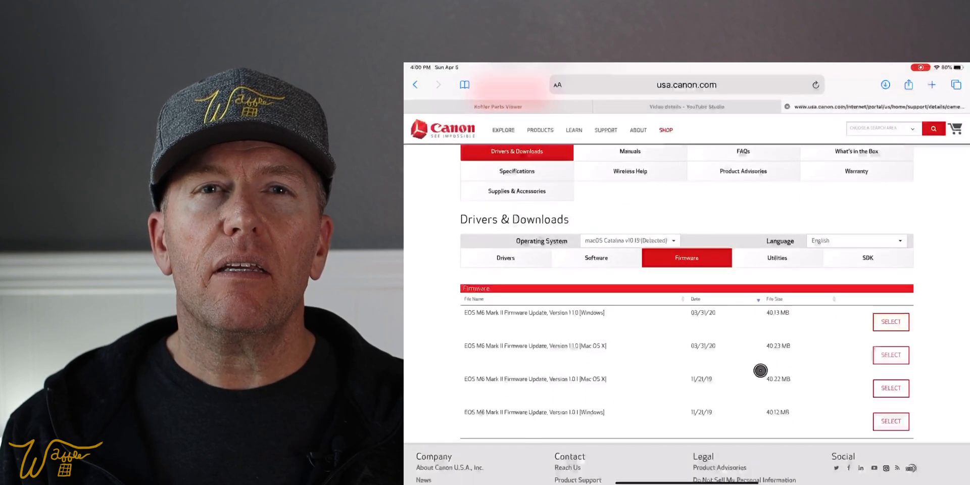
pyautogui.click(892, 355)
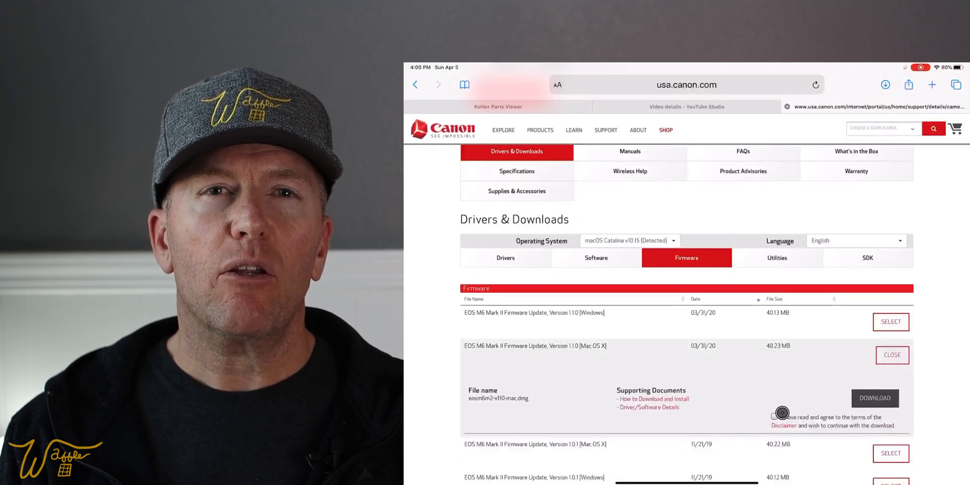
pyautogui.click(774, 416)
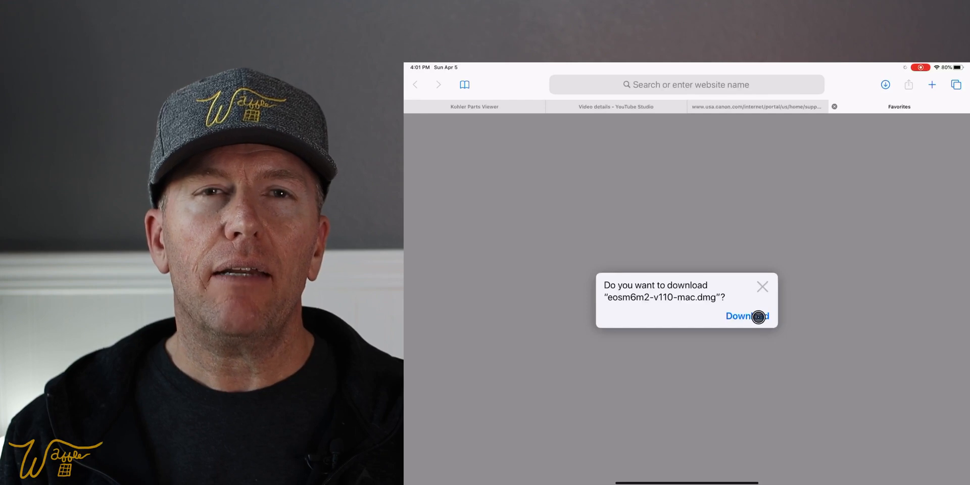
# Step: Confirm downloading eosm6m2-v110-mac.dmg and return to the iPad home screen
pyautogui.click(748, 316)
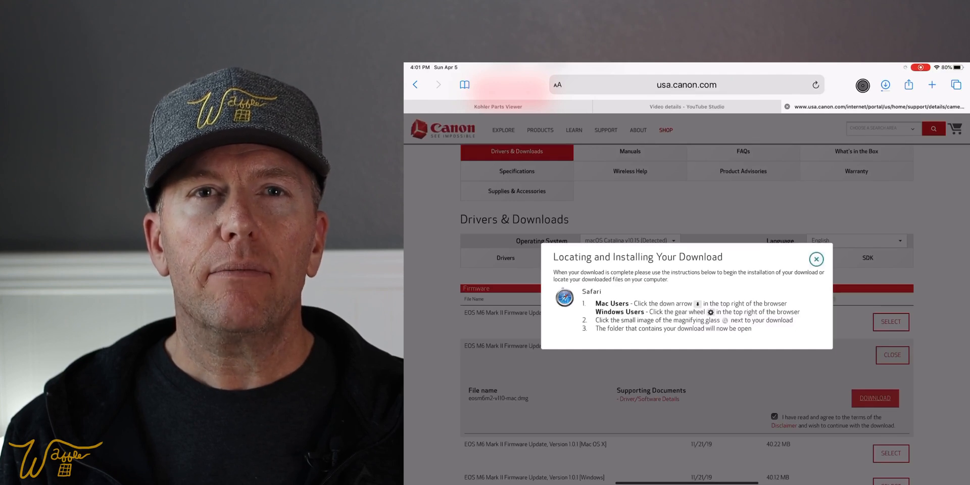
pyautogui.click(817, 259)
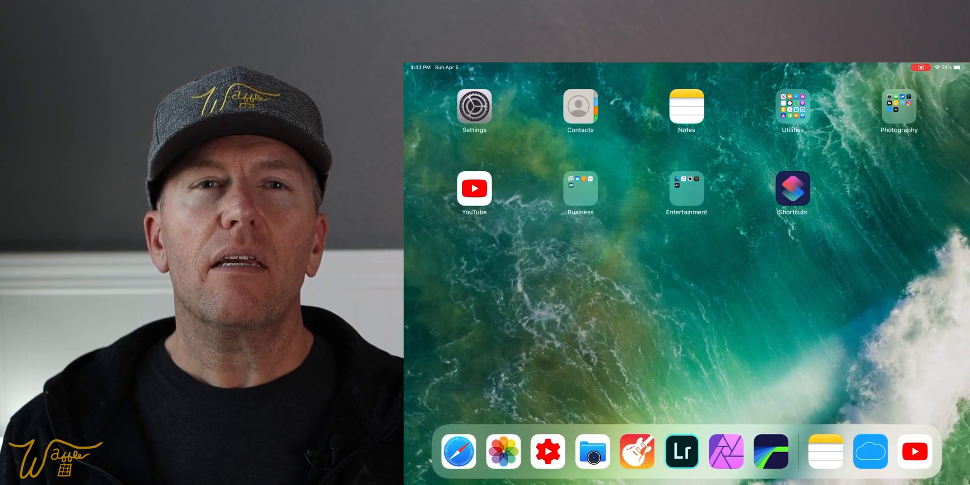
# Step: Show the Downloads folder in Files with the 42.2 MB eosm6m2-v110-mac.dmg inside
pyautogui.click(591, 451)
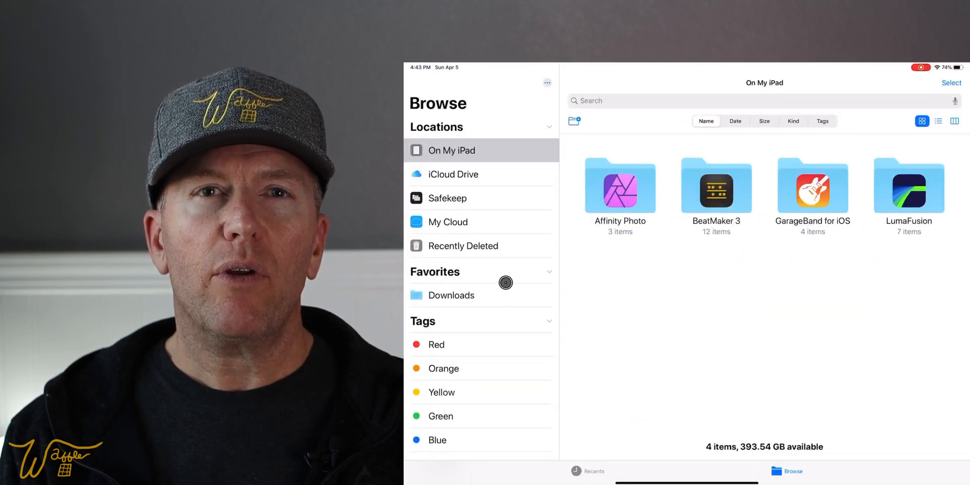
pyautogui.click(451, 295)
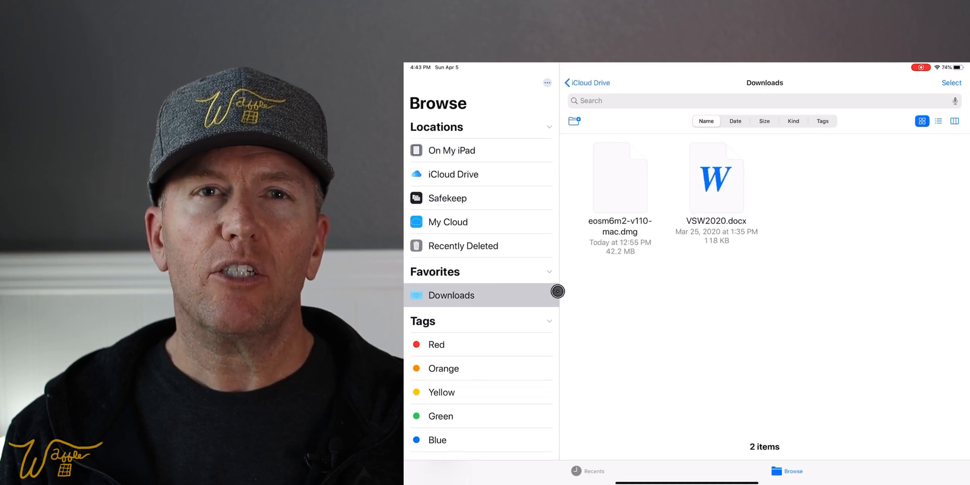
pyautogui.moveTo(673, 176)
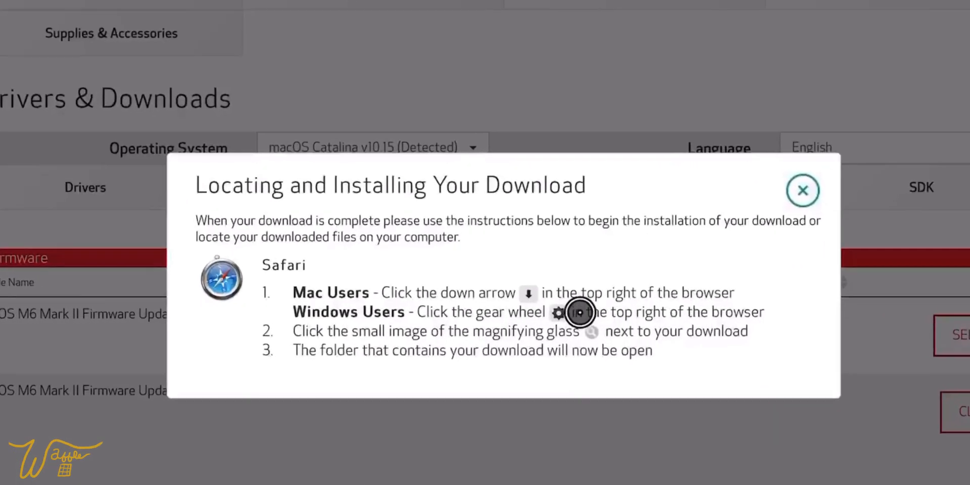
pyautogui.moveTo(629, 335)
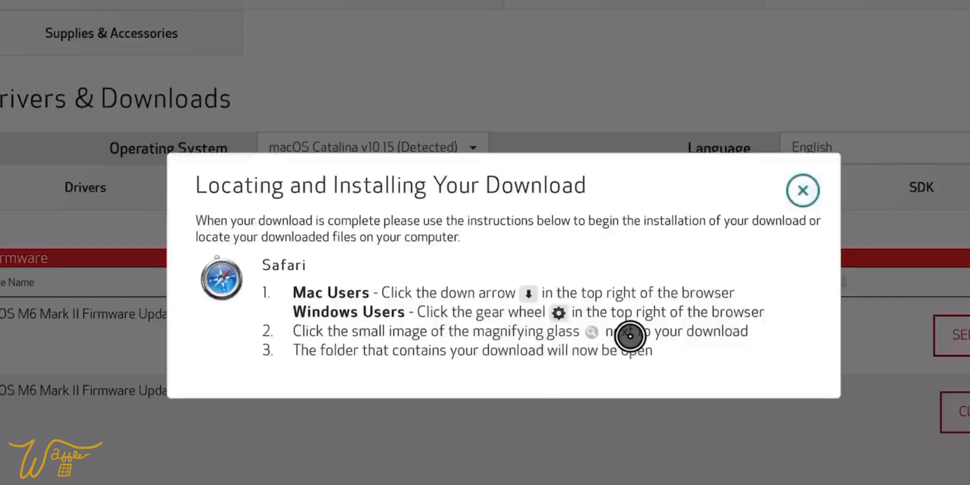
pyautogui.moveTo(547, 337)
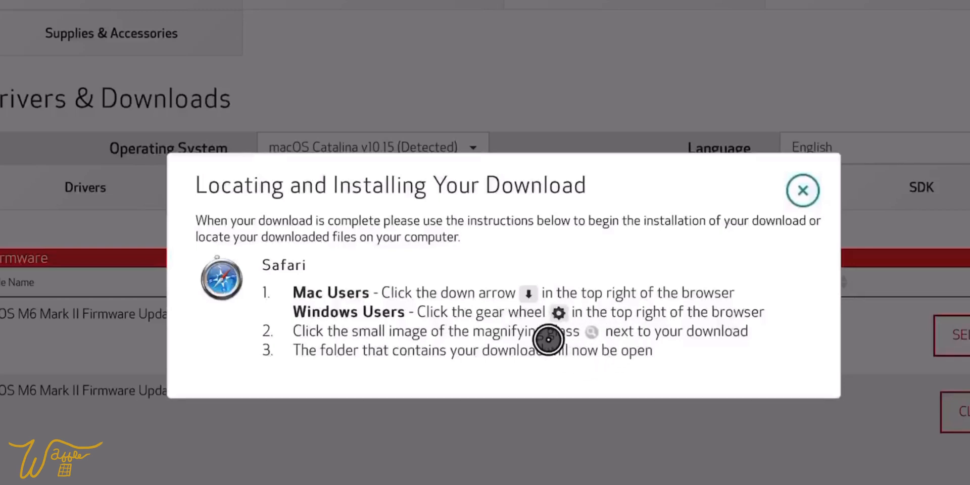
pyautogui.moveTo(609, 309)
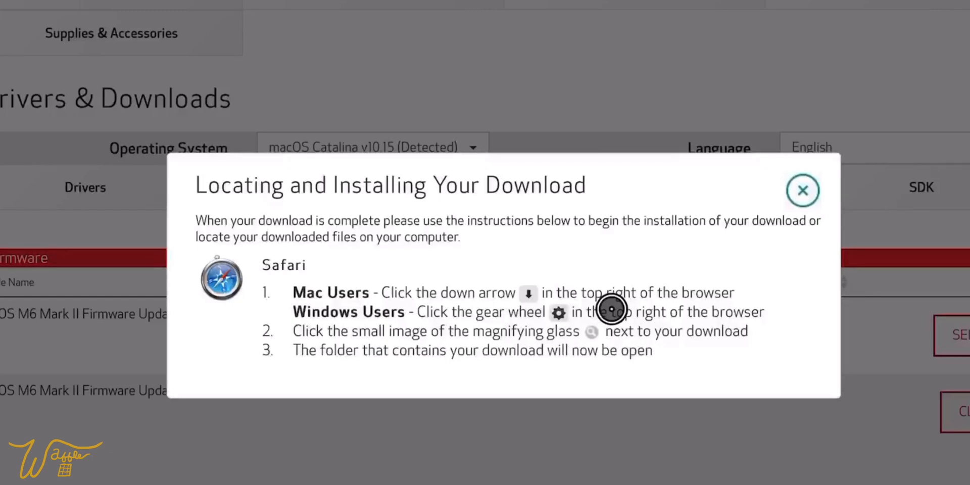
pyautogui.moveTo(611, 308)
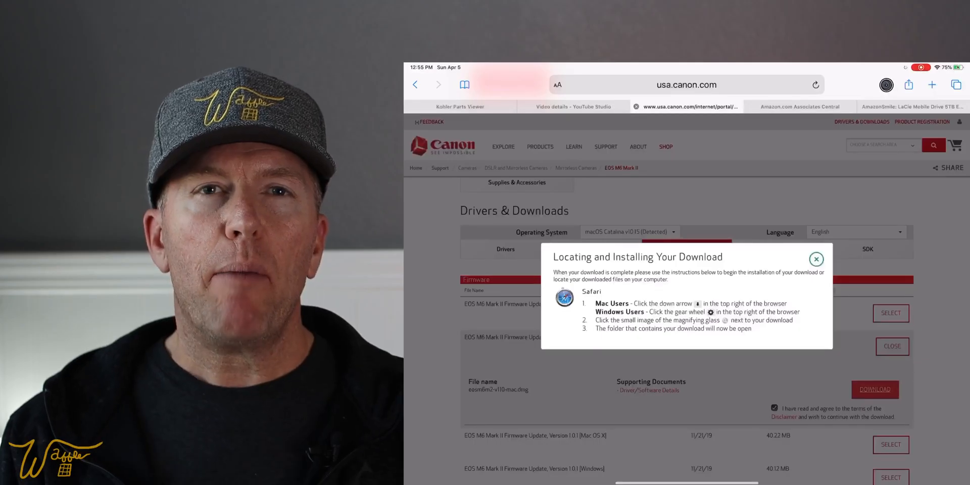
# Step: From Safari's downloads list, reveal eosm6m2-v110-mac.dmg in its Files Downloads folder
pyautogui.click(885, 85)
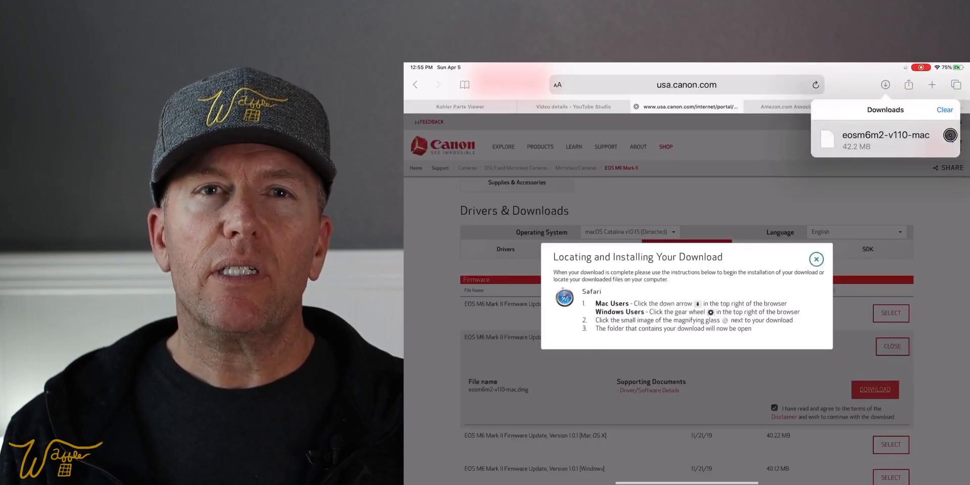
pyautogui.click(951, 136)
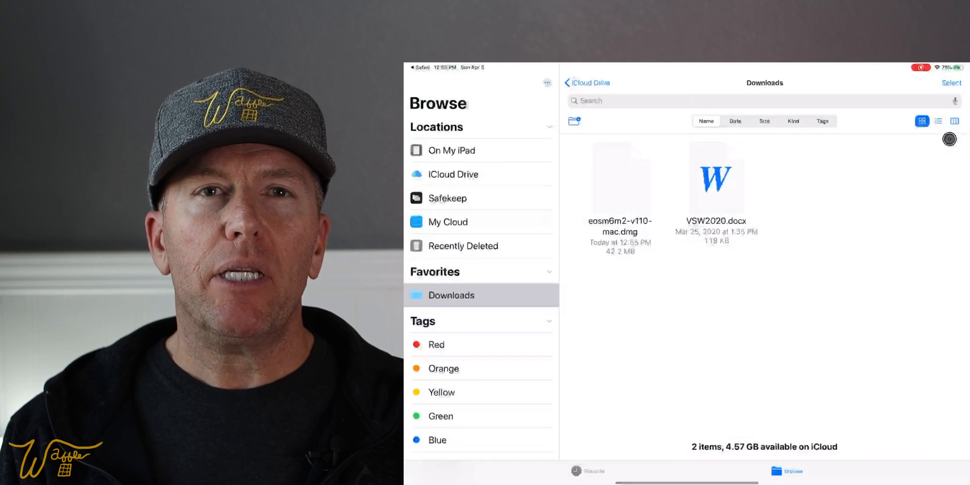